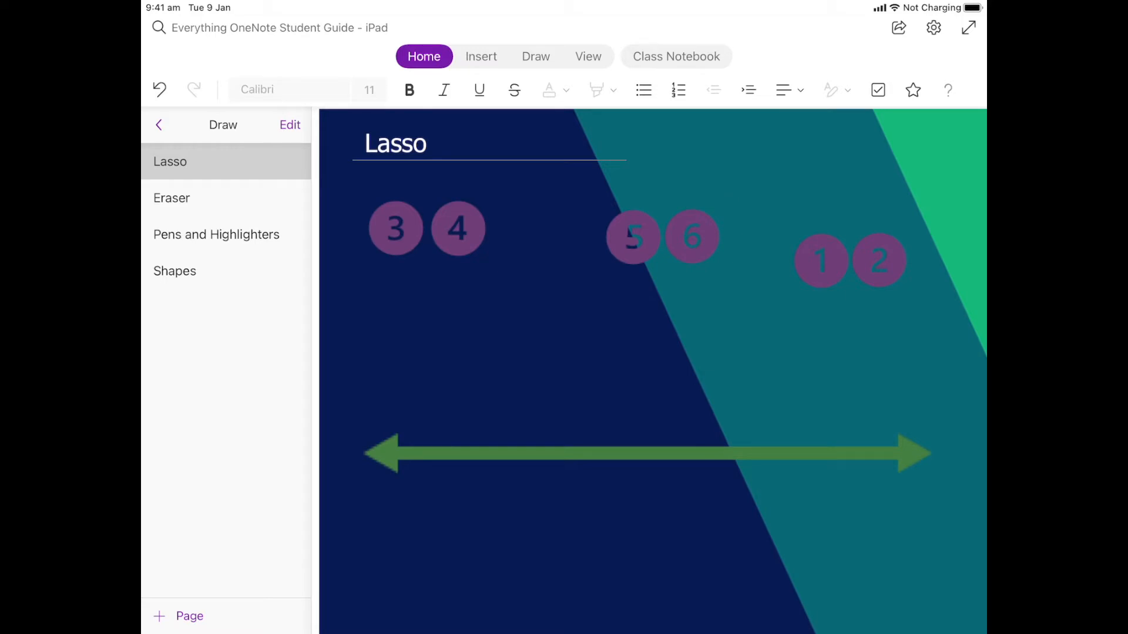
Show the Draw tab's drawing toolbar on the Lasso page
click(478, 90)
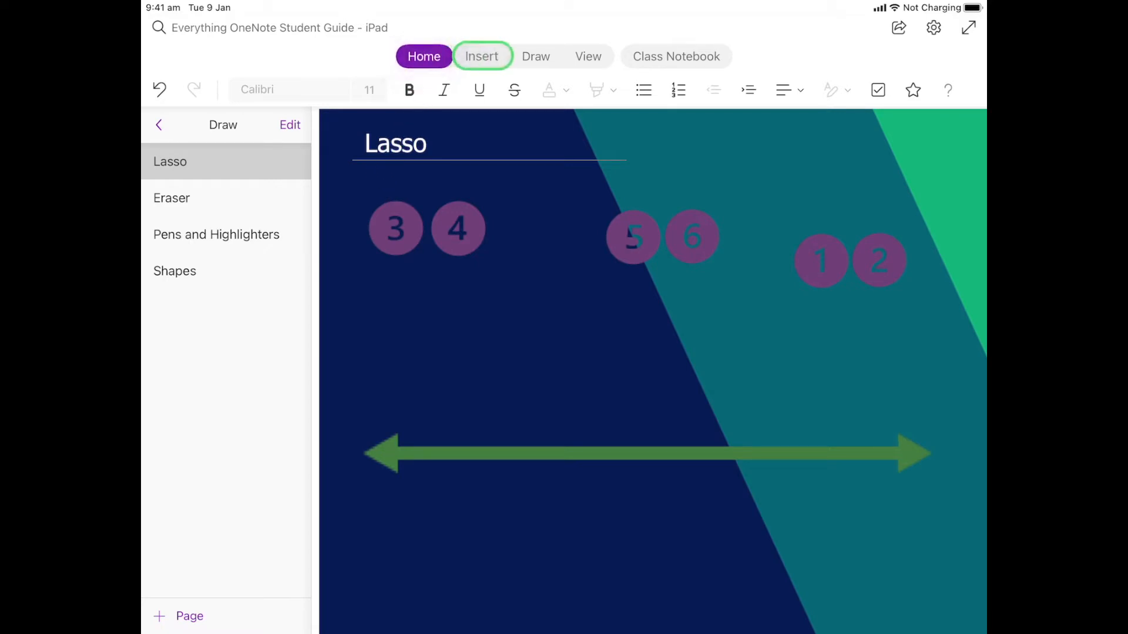
click(535, 56)
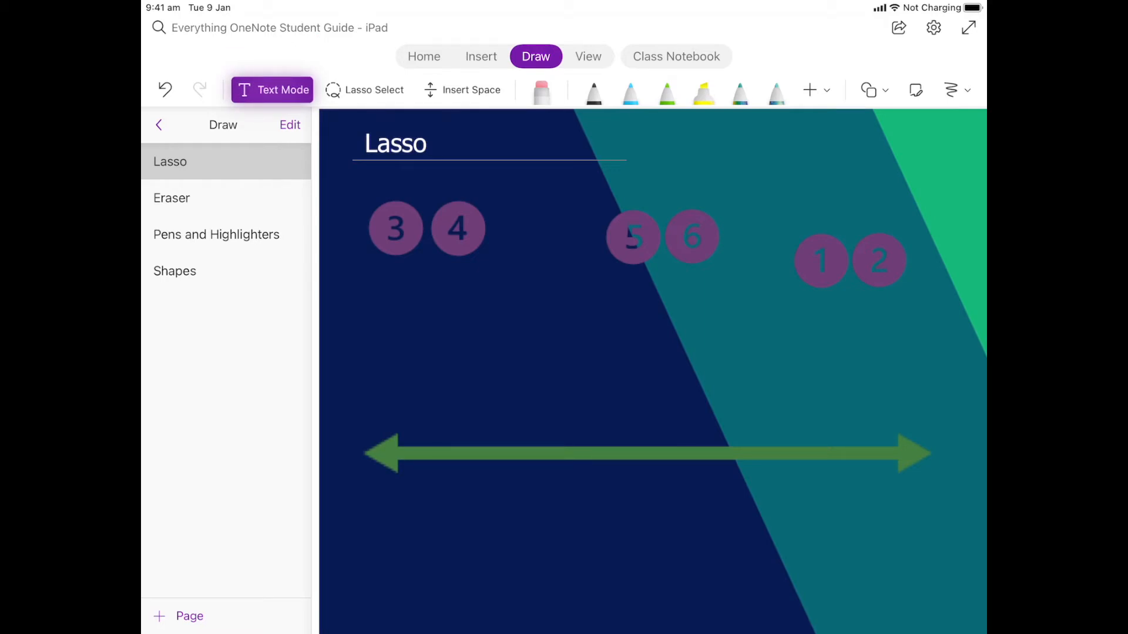
Make Lasso Select the active tool and draw lasso strokes across the page
click(364, 90)
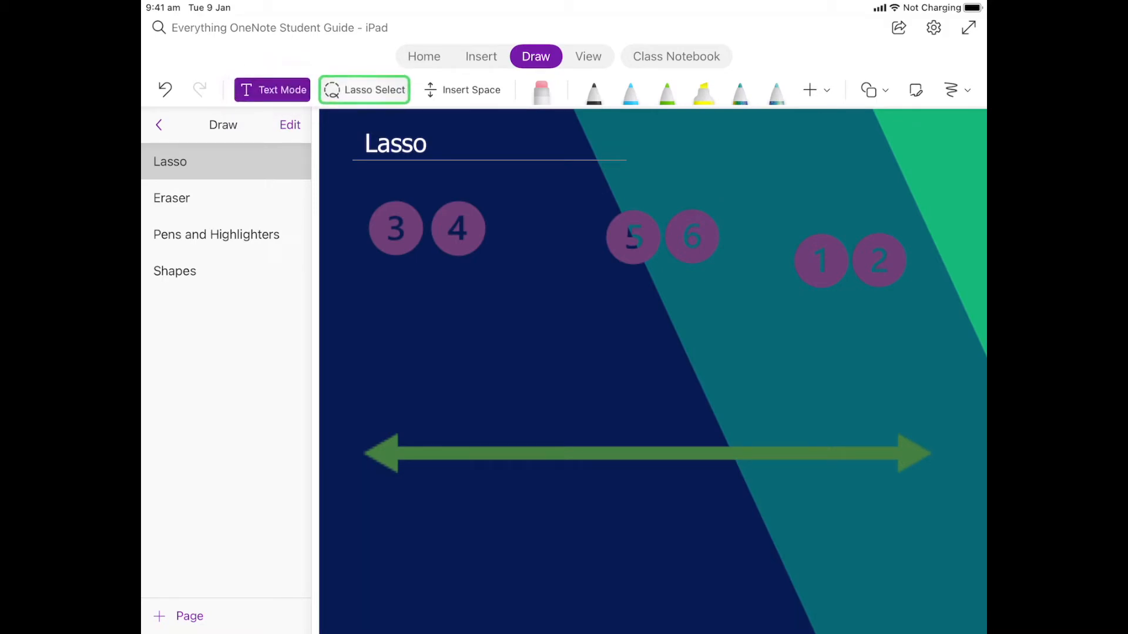
click(364, 89)
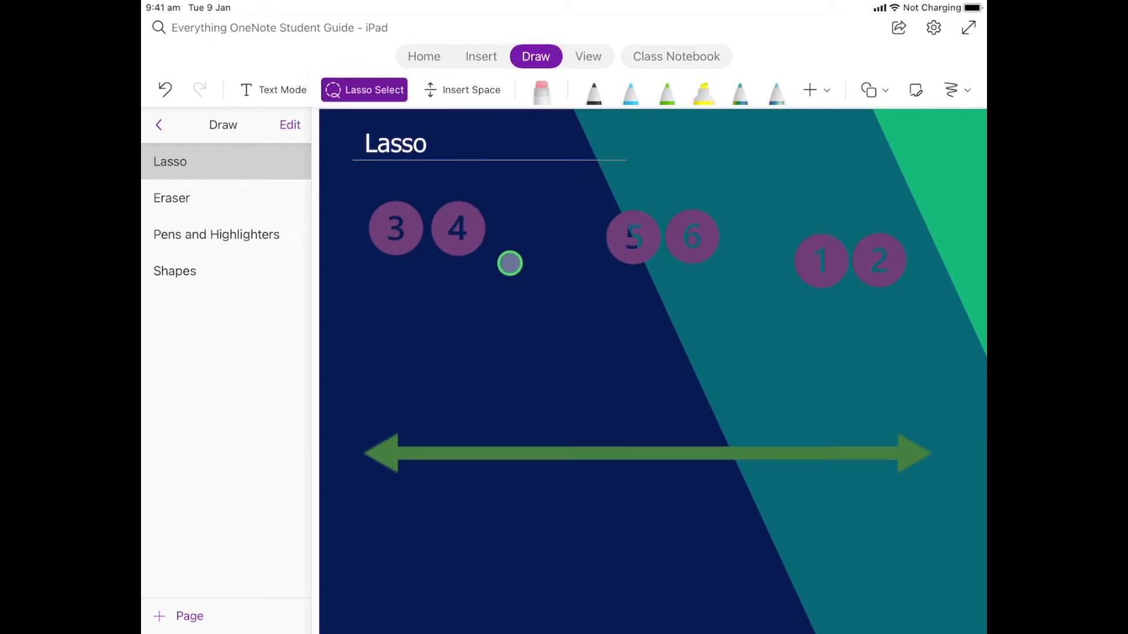
drag(509, 263, 548, 185)
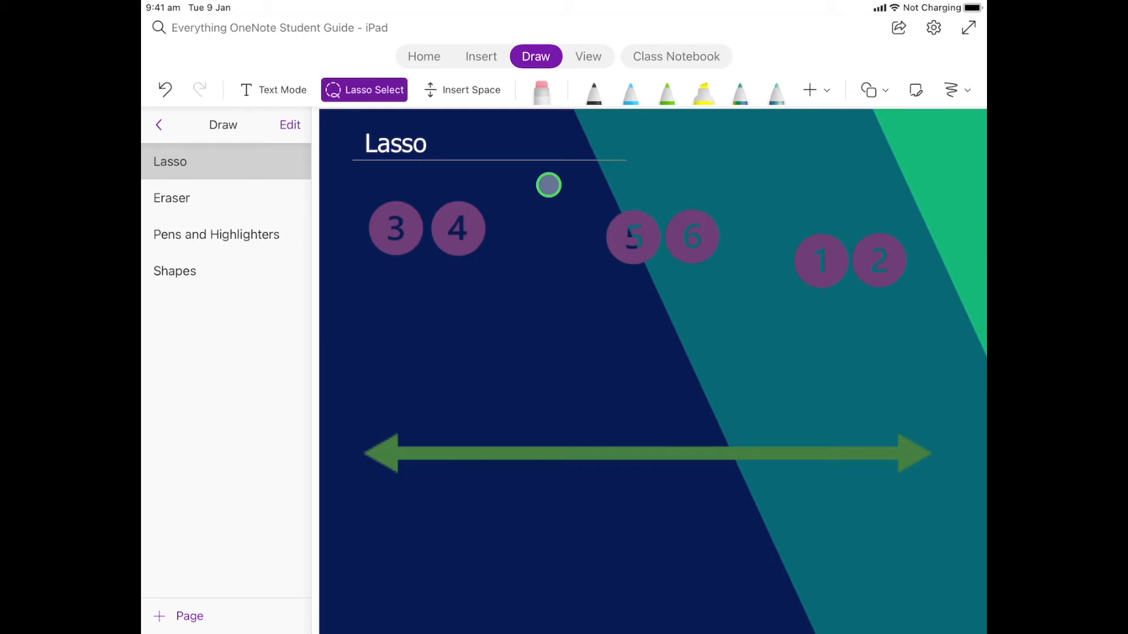
drag(548, 186, 701, 226)
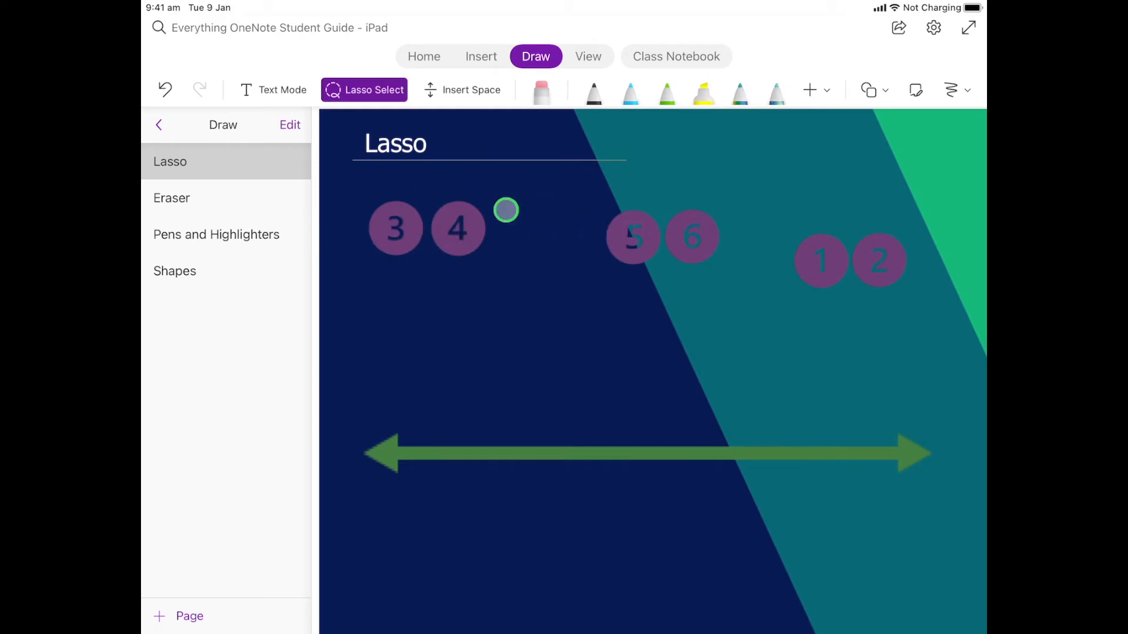
drag(506, 209, 640, 253)
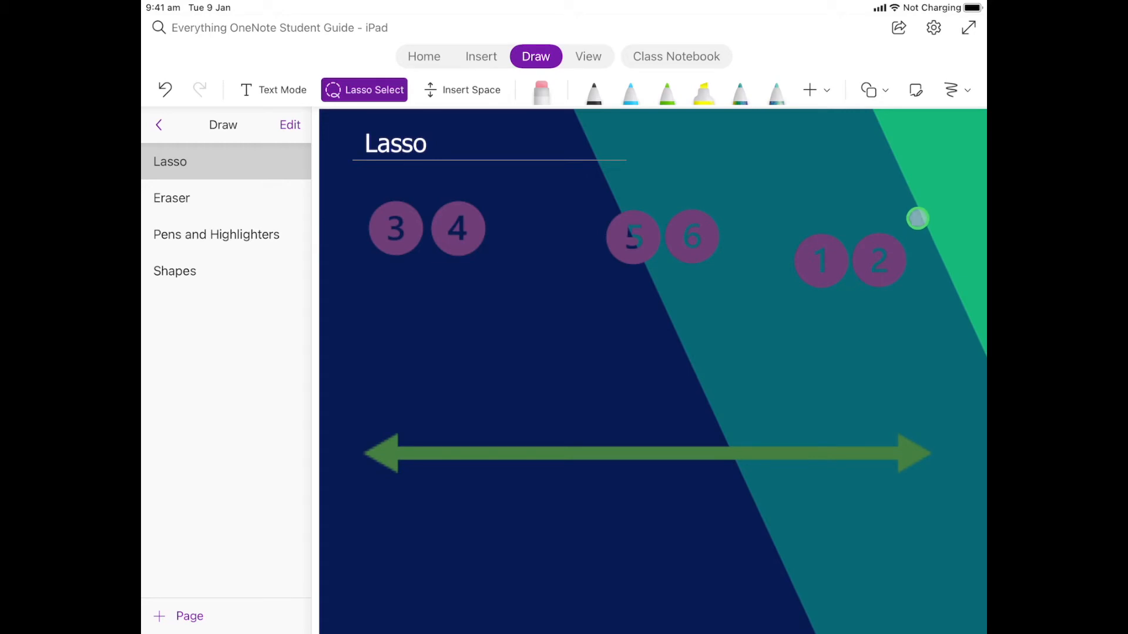
Lasso bubbles 1 and 2 and drag them above the green arrow's left end
drag(919, 217, 798, 317)
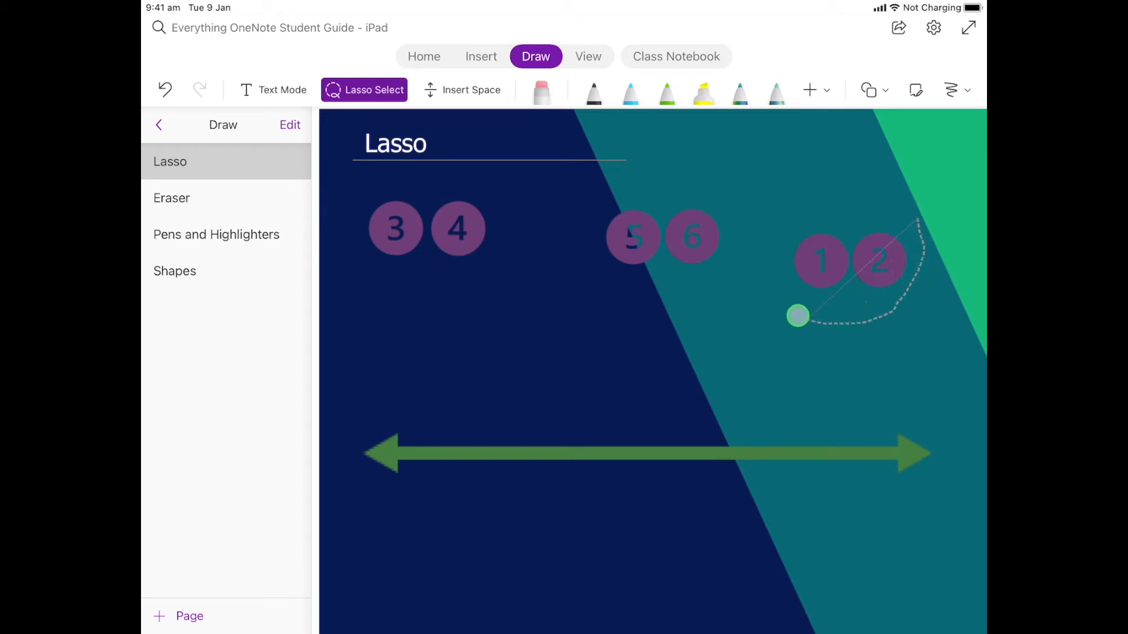
drag(797, 317, 932, 212)
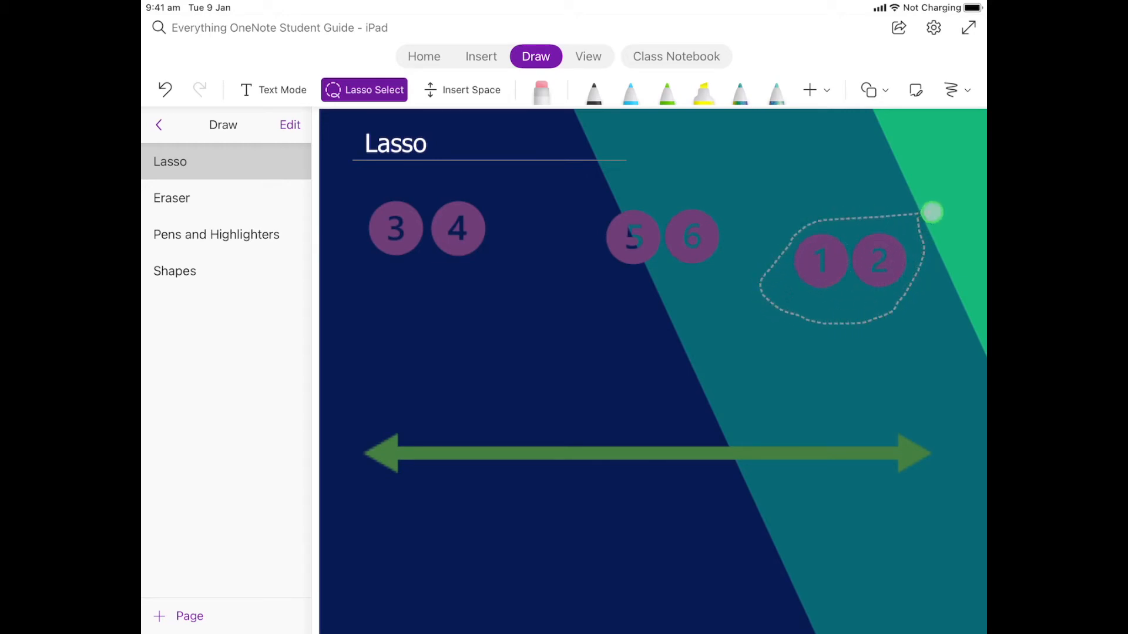
click(849, 260)
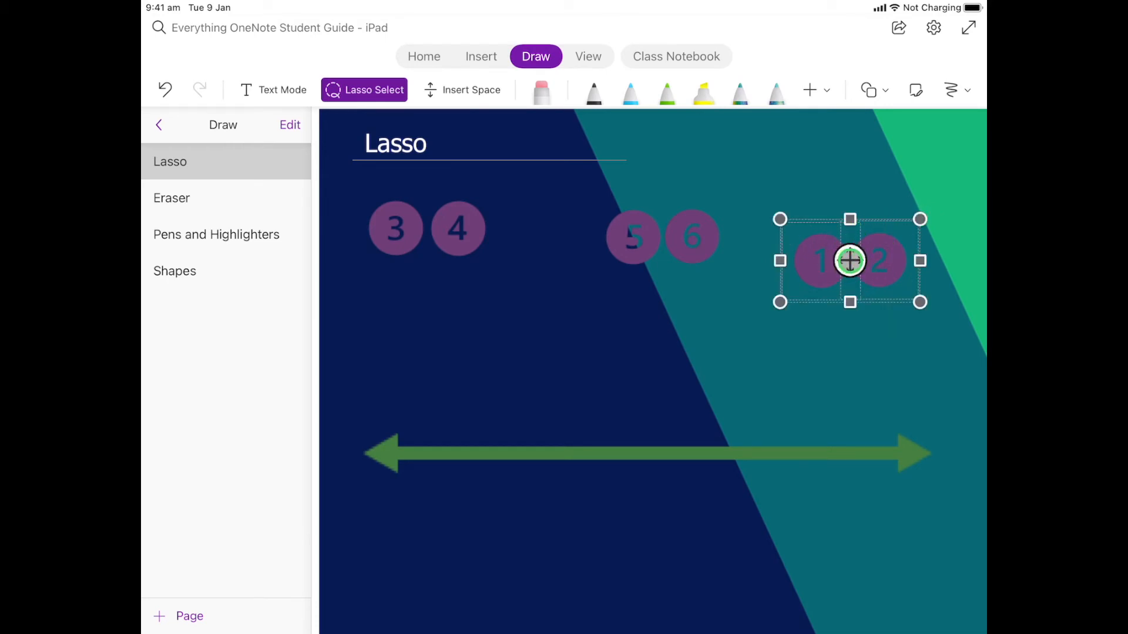
drag(849, 260, 583, 362)
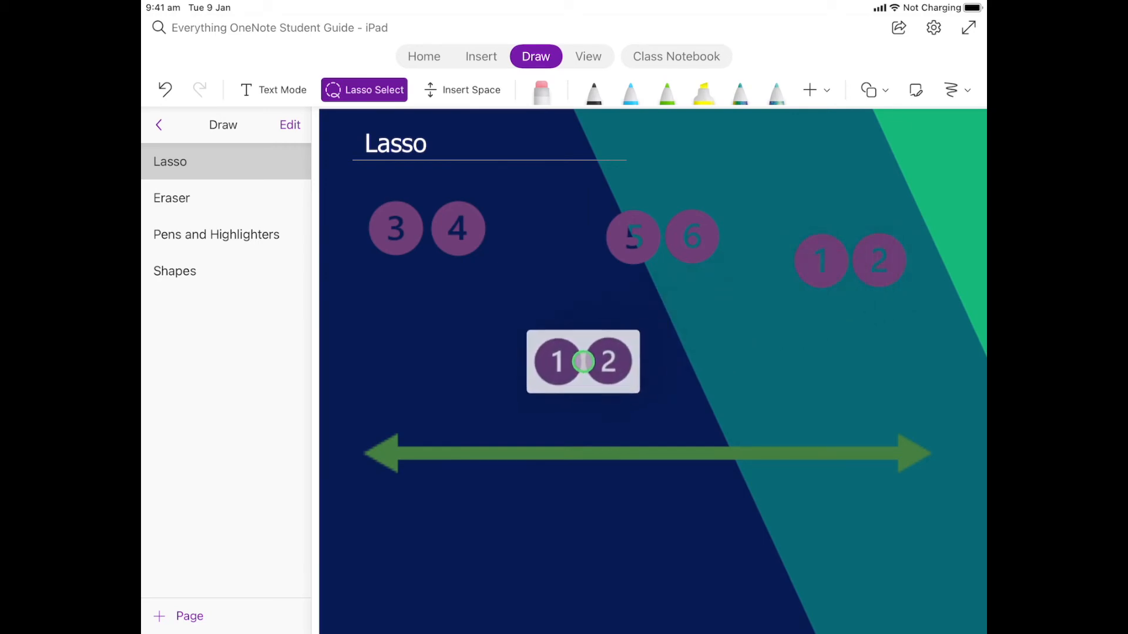
drag(583, 361, 470, 411)
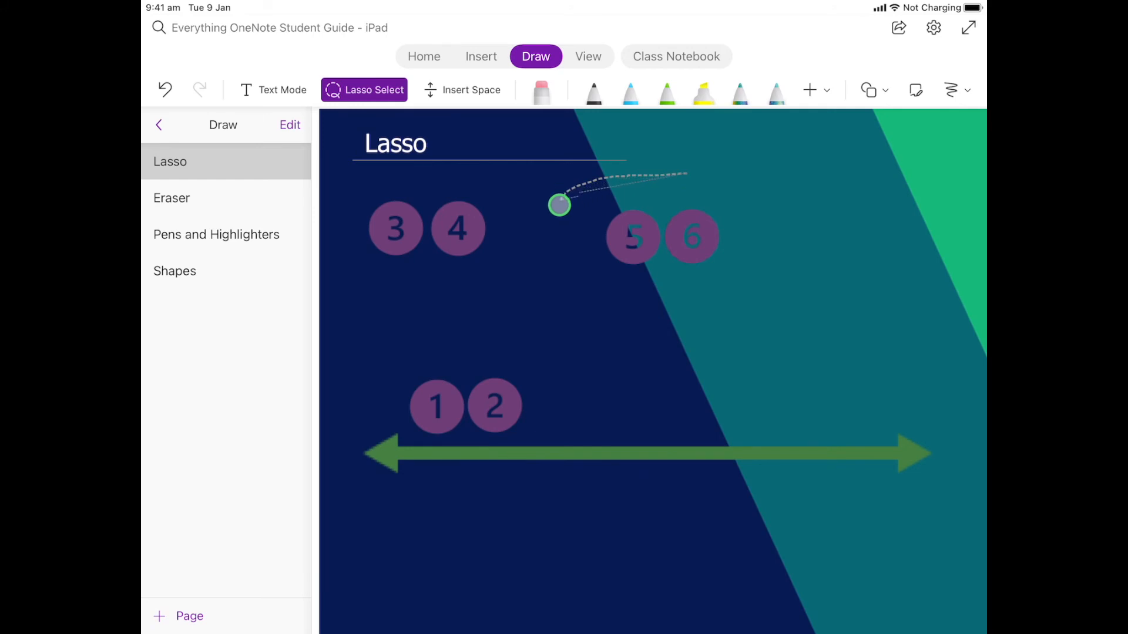
Lasso bubbles 5 and 6 and drag them above the arrow, right of centre
drag(560, 205, 763, 241)
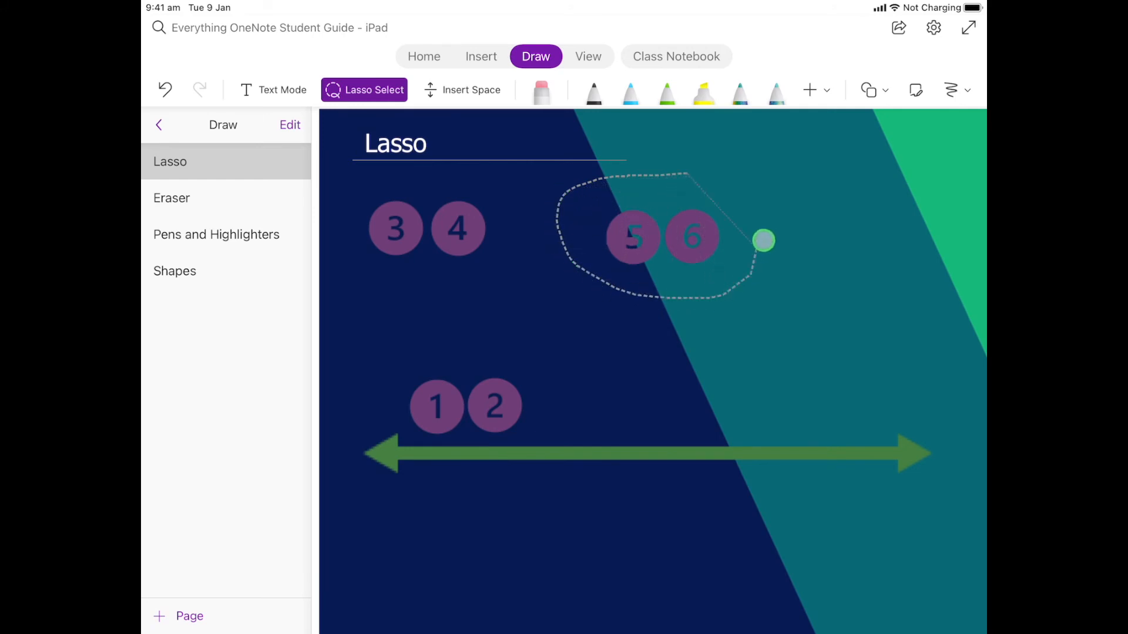
drag(764, 241, 685, 173)
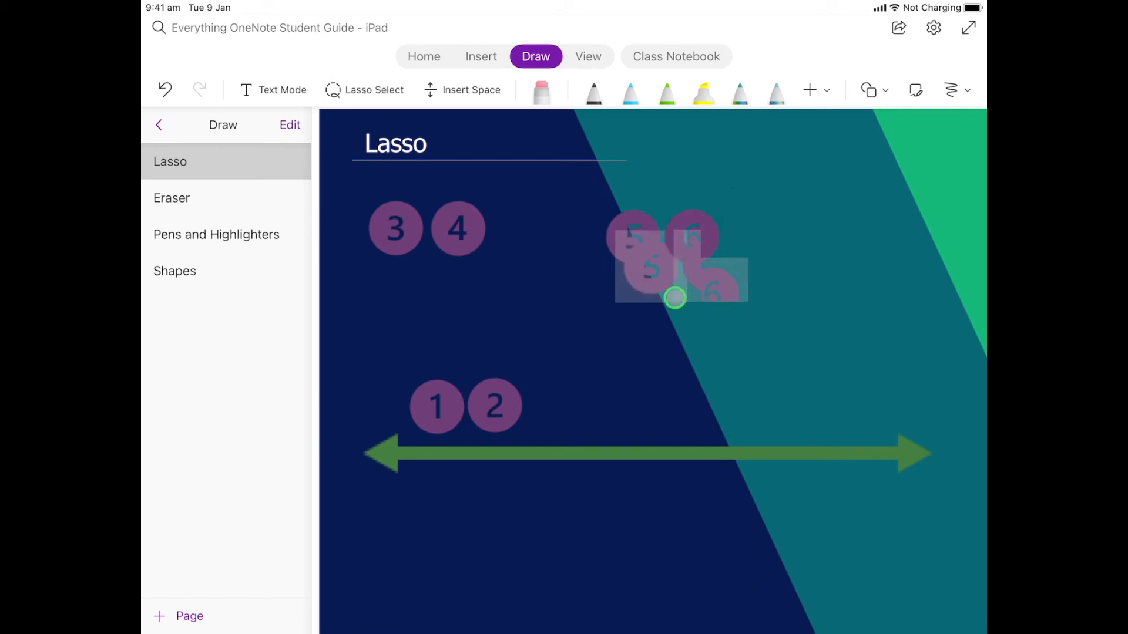
drag(676, 298, 698, 403)
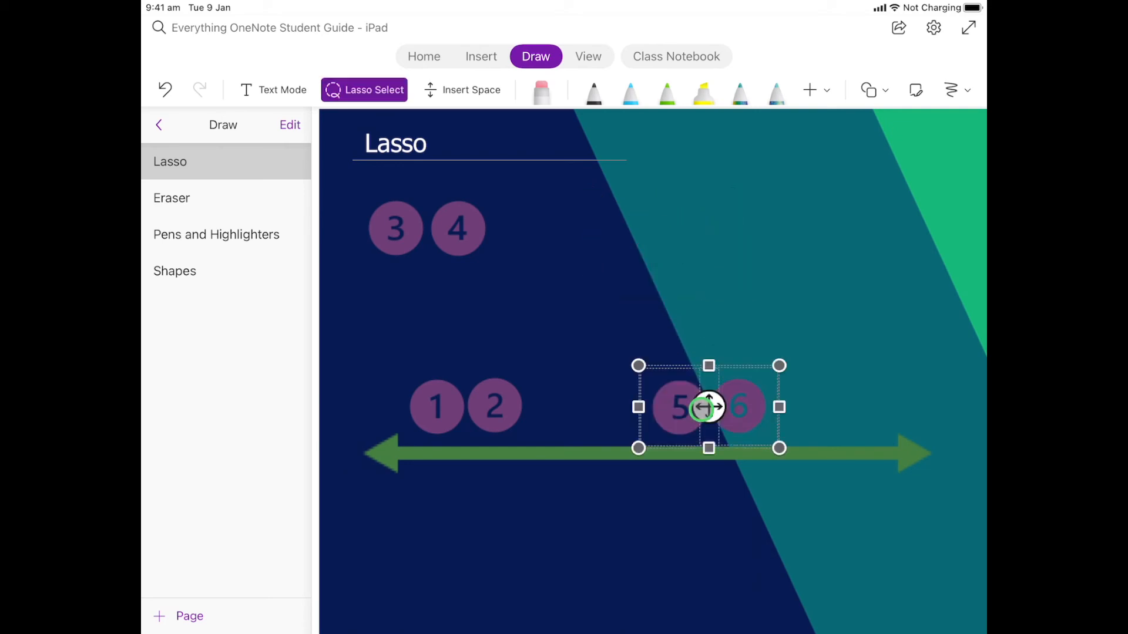
drag(708, 408, 386, 286)
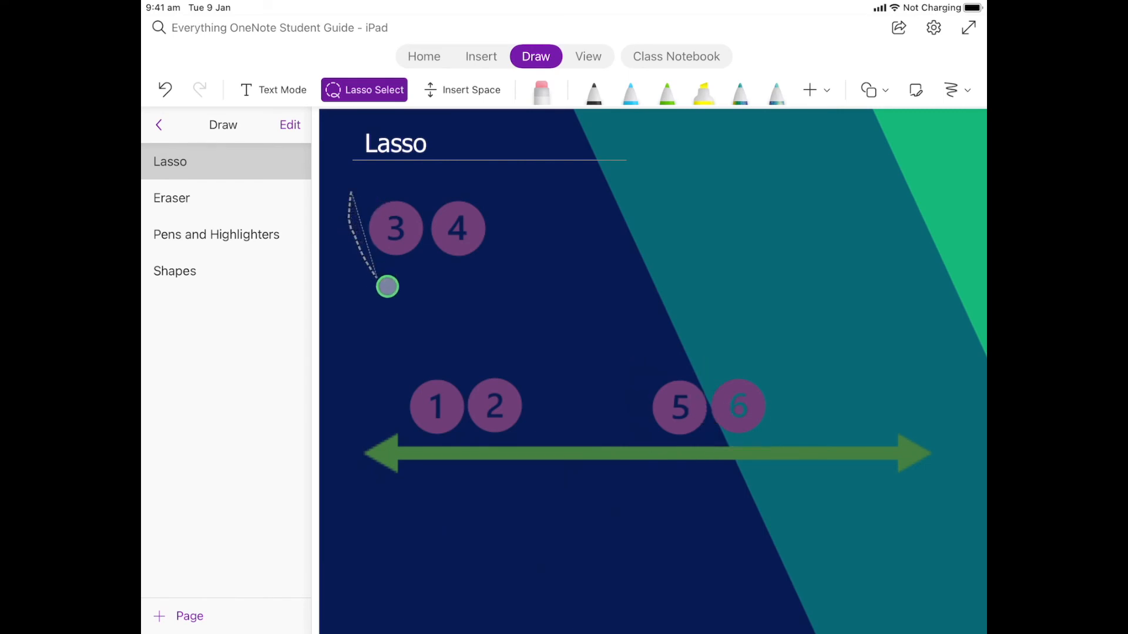
Lasso bubbles 3 and 4 and drop them in the gap between 2 and 5
drag(387, 286, 406, 167)
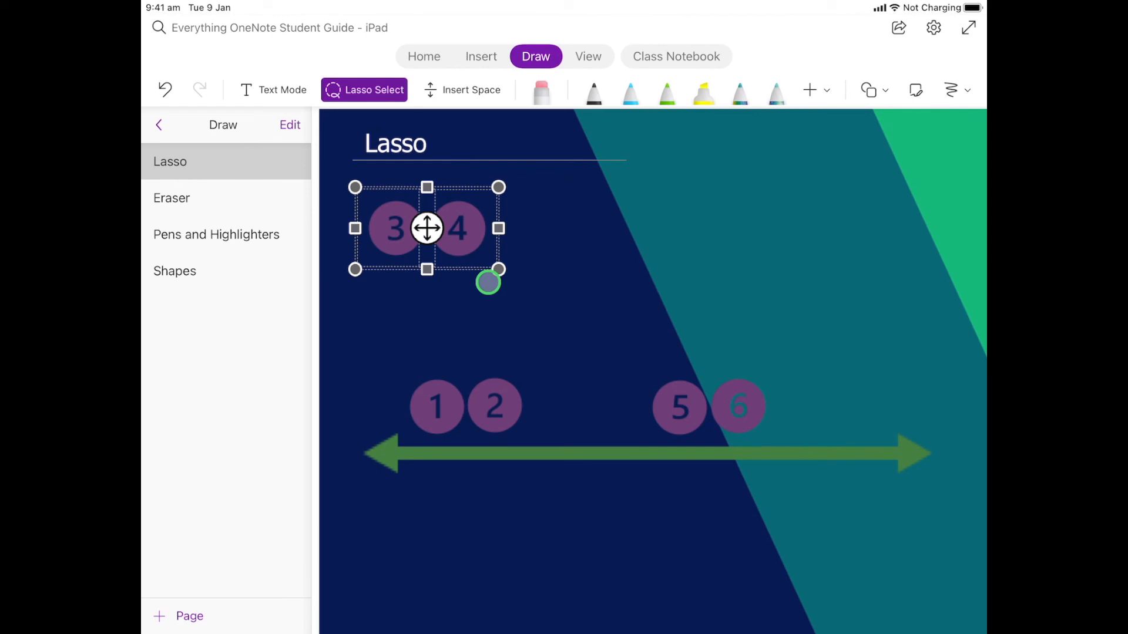
drag(426, 228, 537, 336)
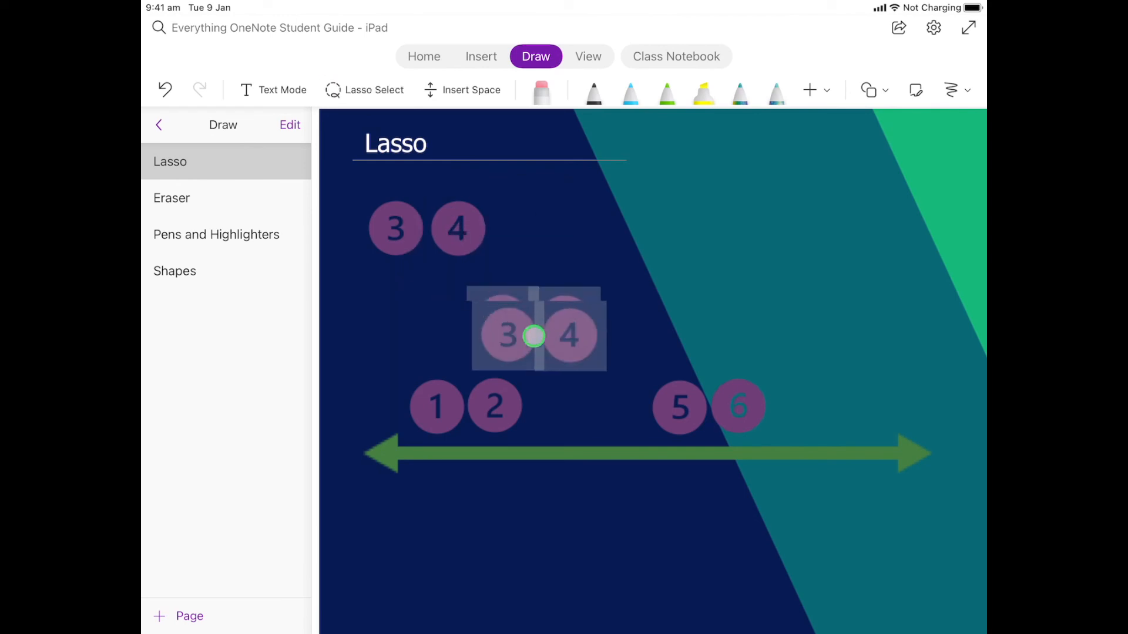
drag(534, 336, 582, 404)
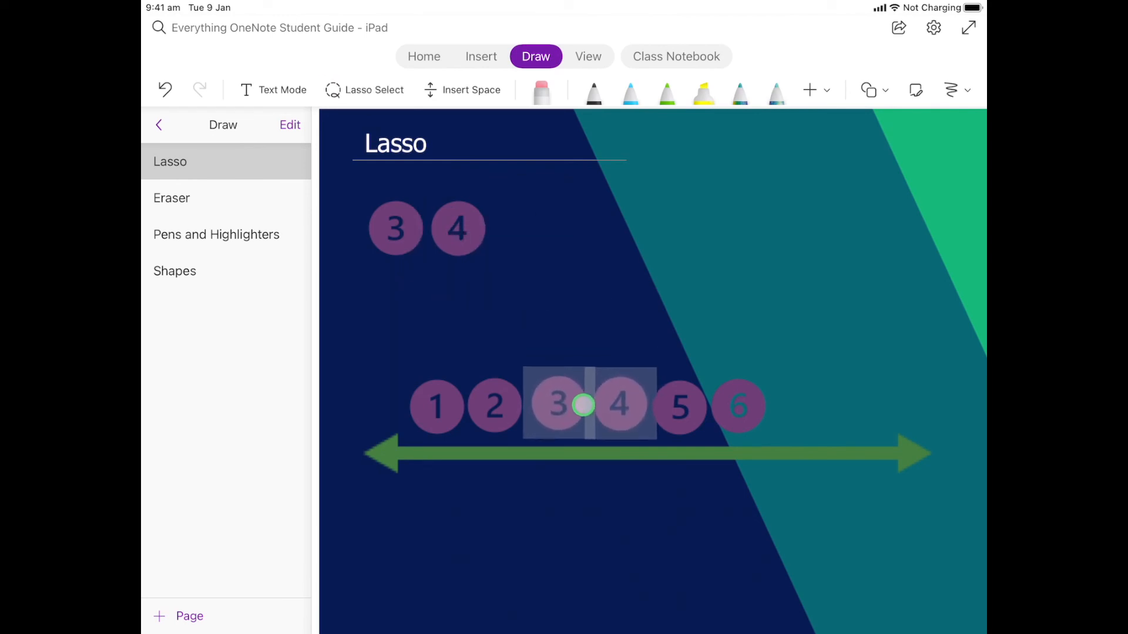